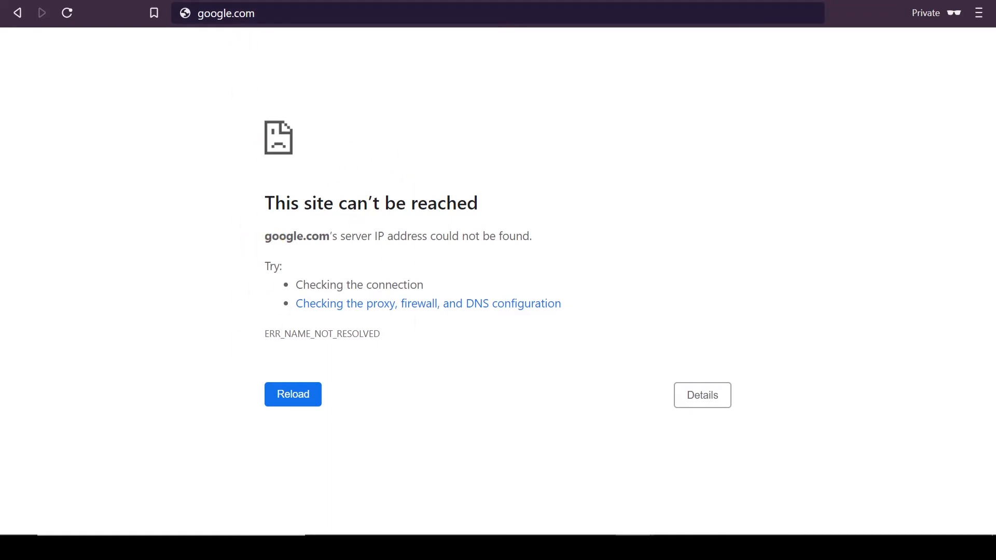
mouse_move(547, 236)
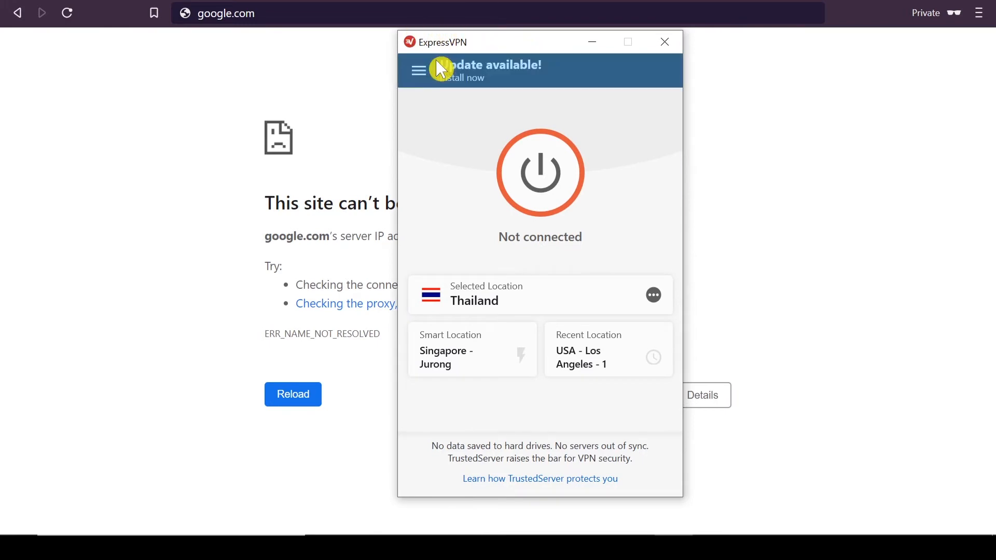
mouse_move(671, 147)
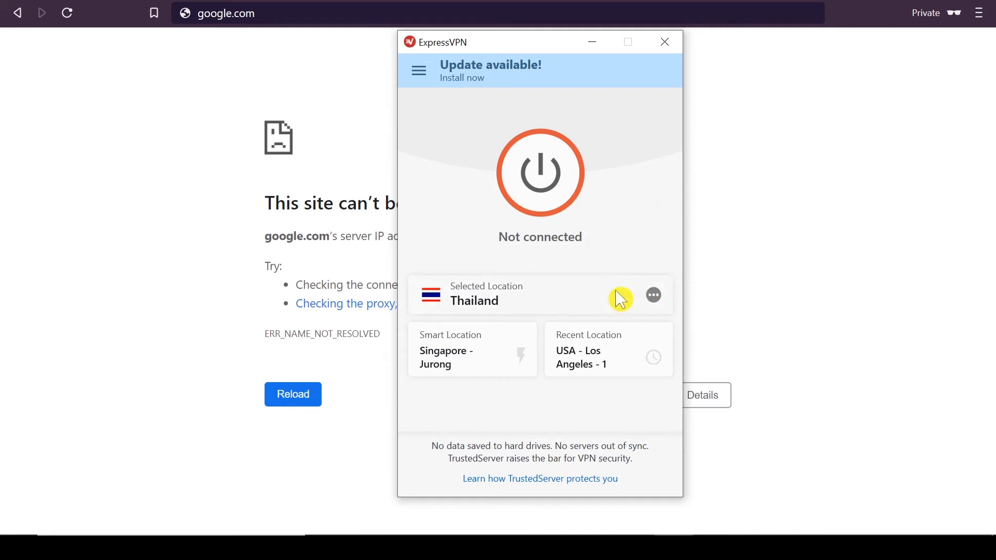
mouse_move(641, 318)
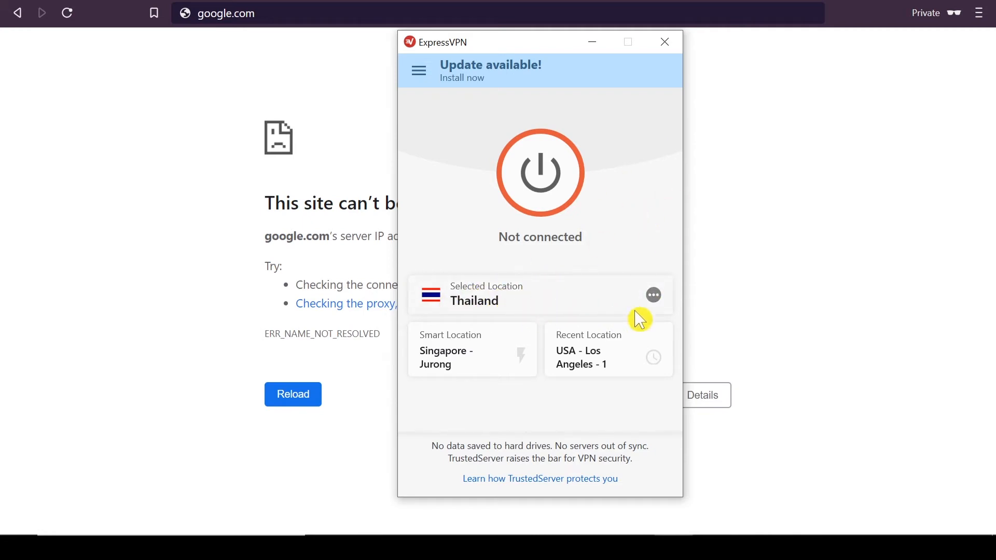
Step: Open the VPN Locations list from the Selected Location card's three-dot menu
click(653, 295)
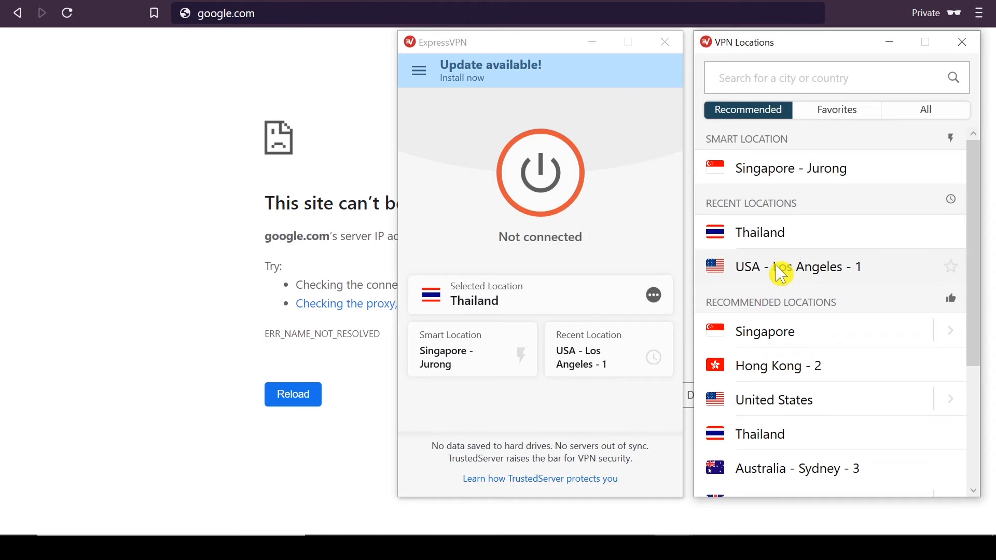
Step: Pick USA - Los Angeles - 1 from Recent Locations
click(799, 266)
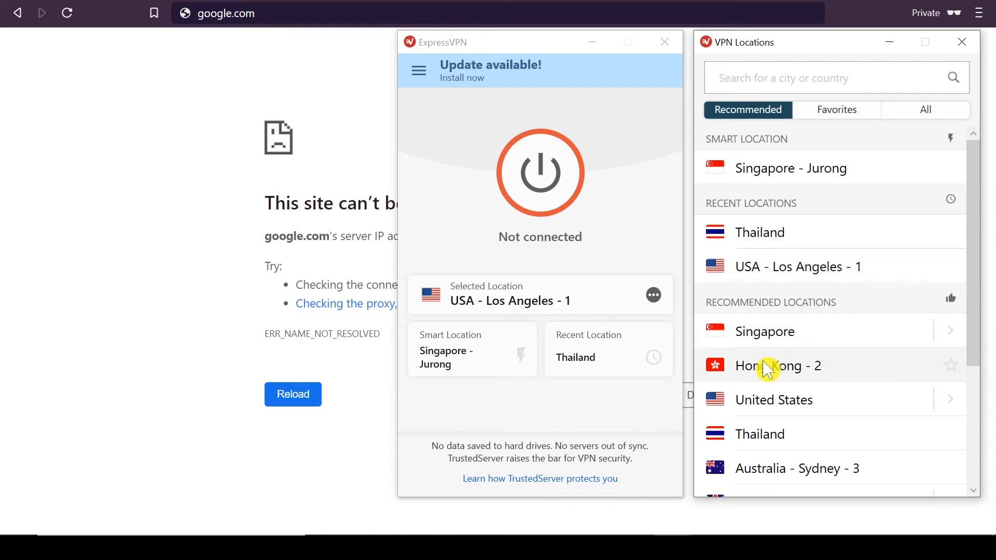
mouse_move(786, 331)
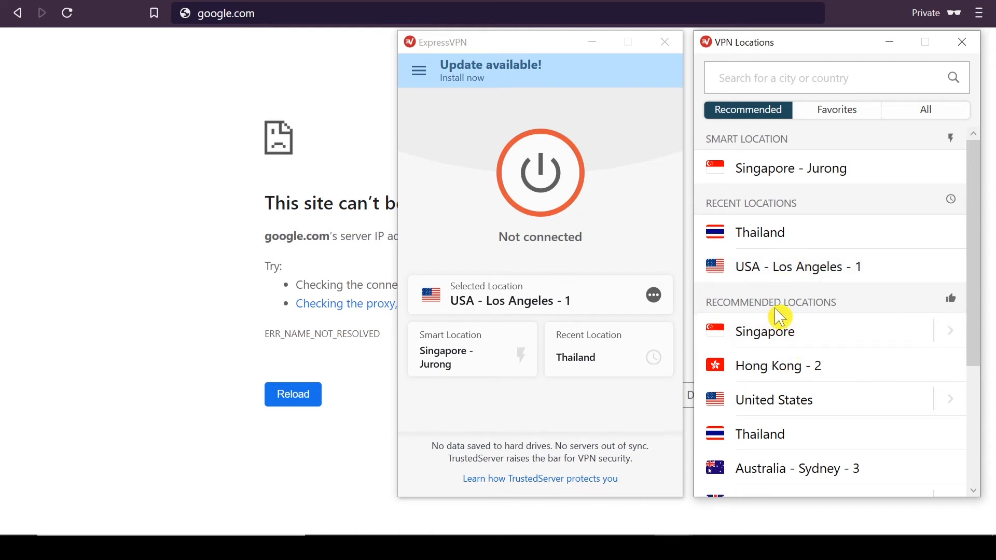
mouse_move(772, 317)
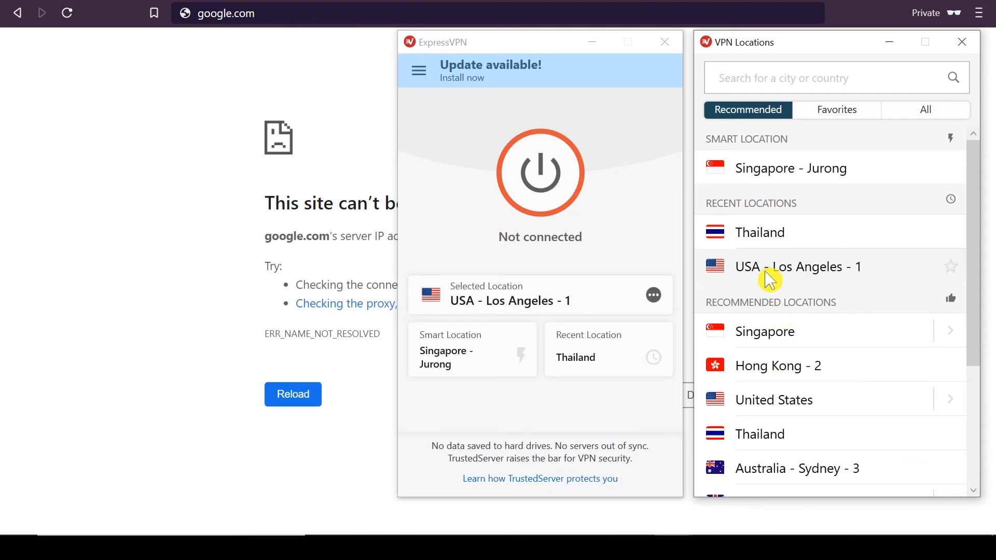
mouse_move(788, 272)
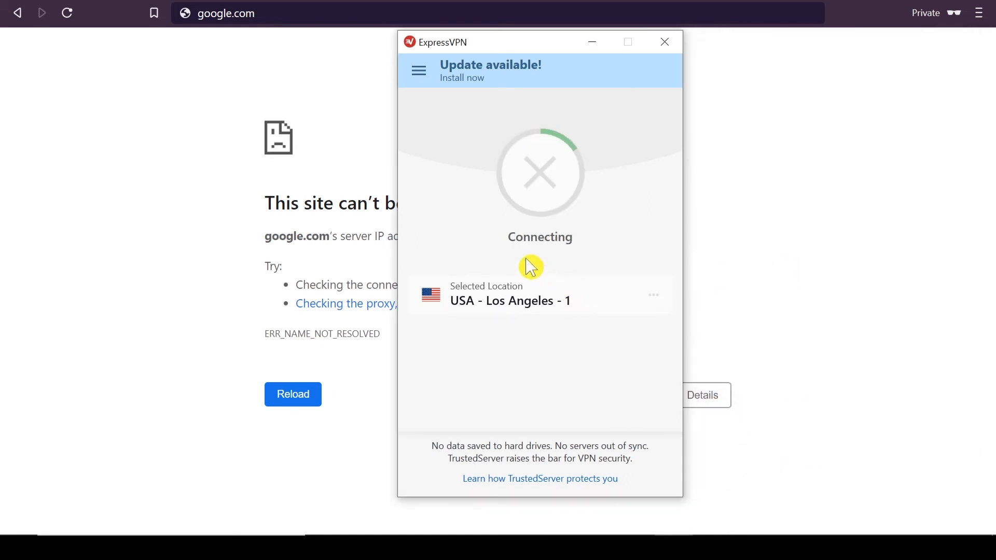
mouse_move(524, 208)
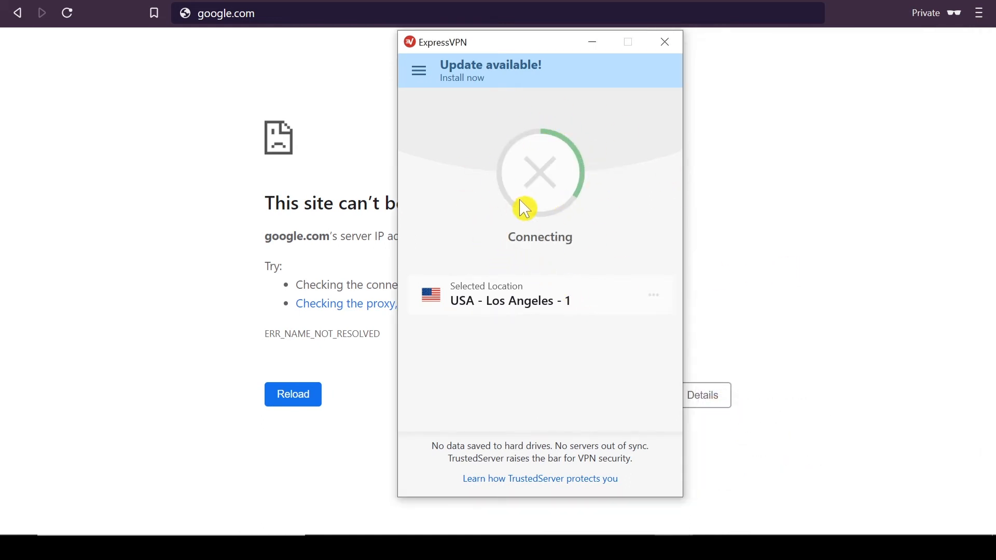
mouse_move(561, 184)
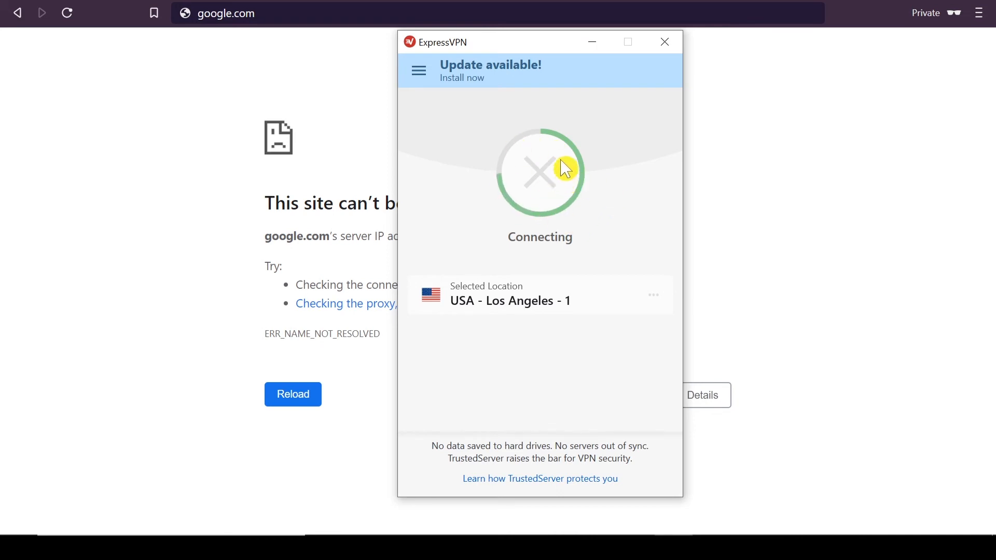
Step: Connect the VPN to USA - Los Angeles - 1 with the power button
click(539, 172)
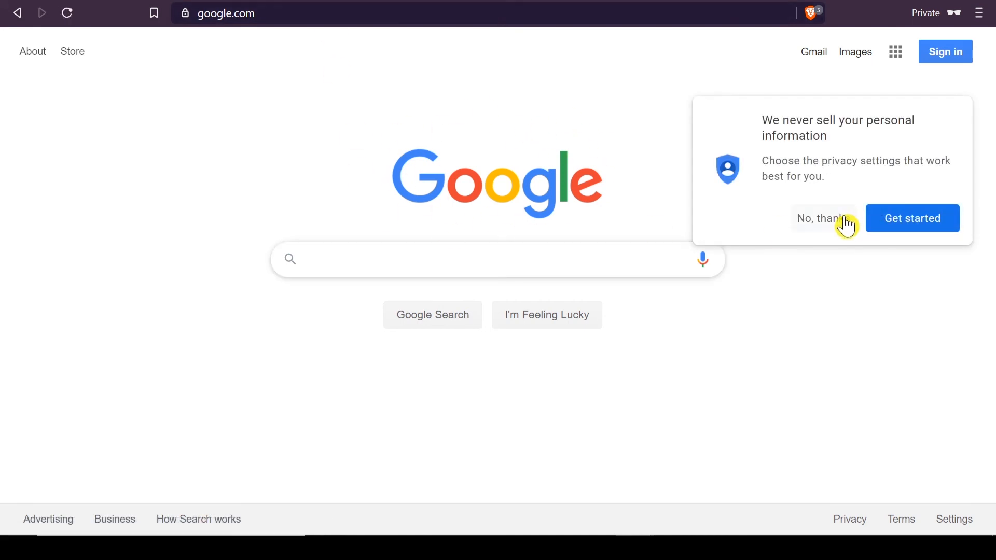
Step: Decline Google's privacy prompt and type 'test' into the search box
click(823, 218)
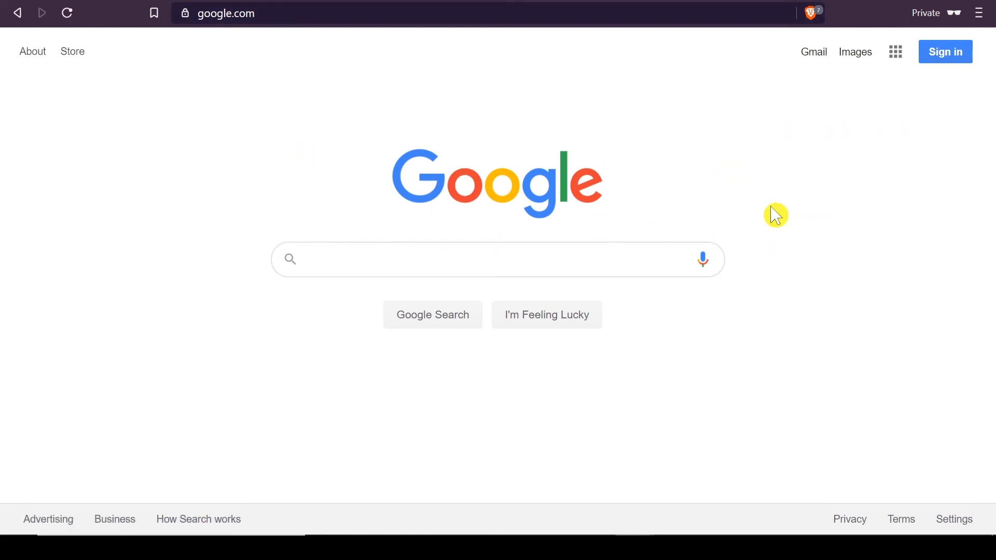
click(498, 260)
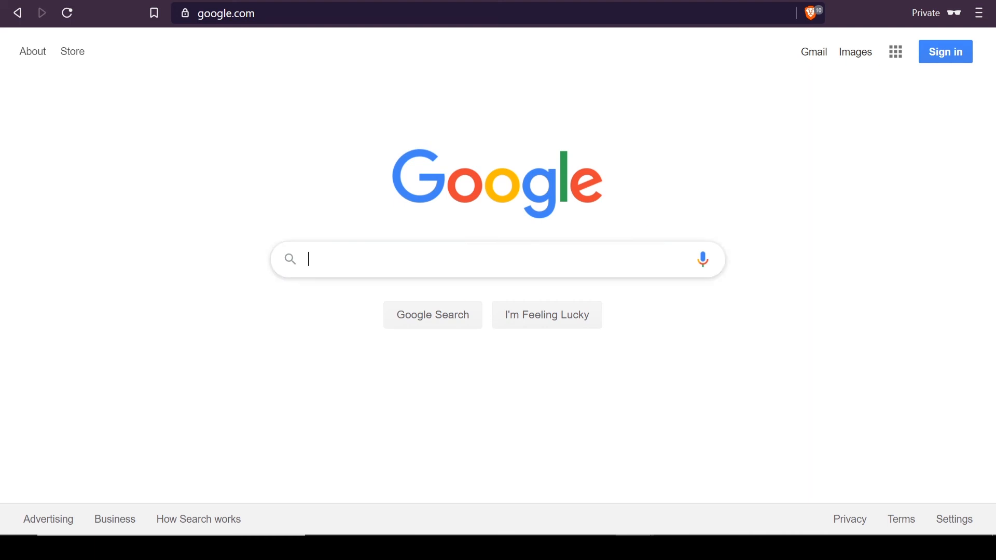
text(test)
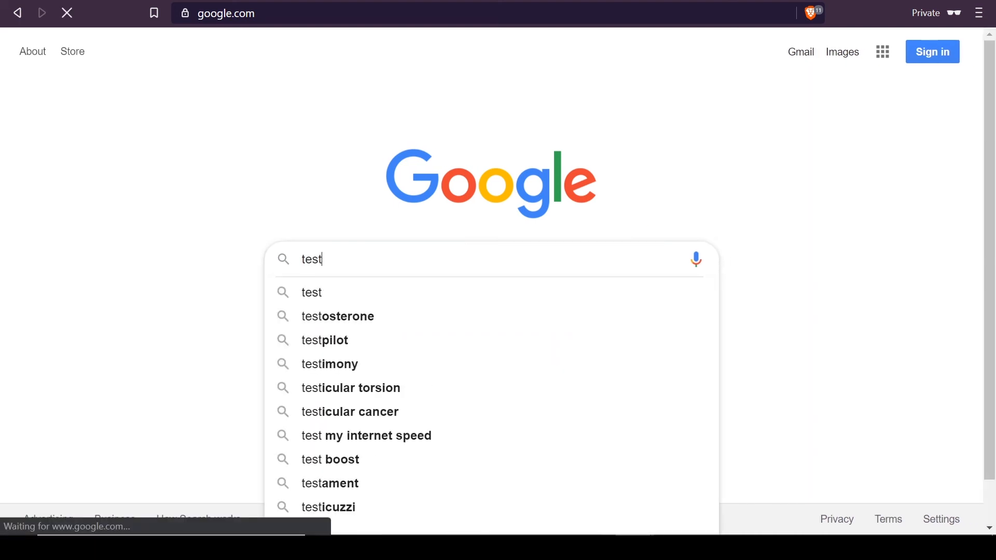